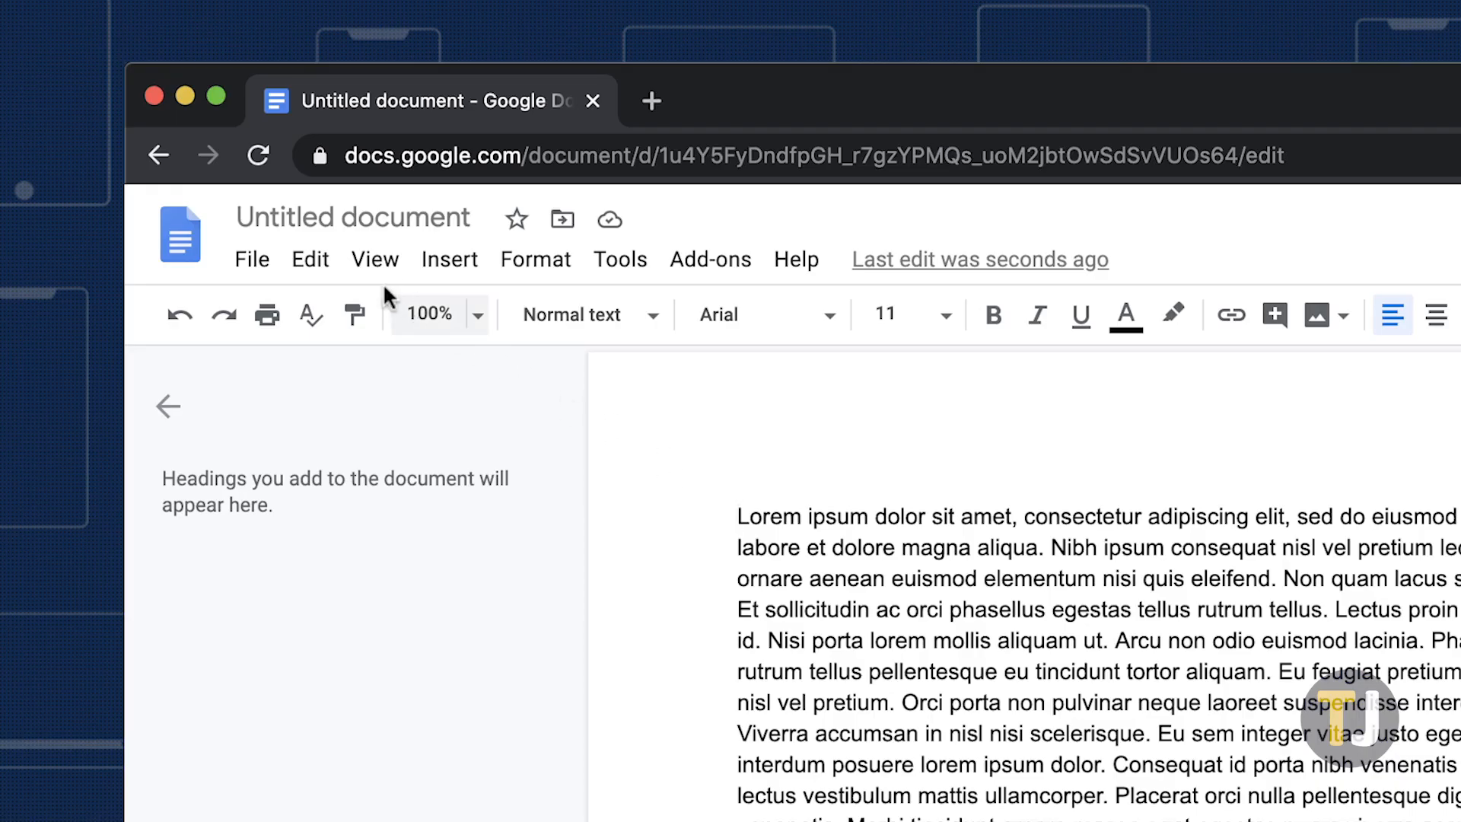
Turn on the ruler from the View menu
click(374, 259)
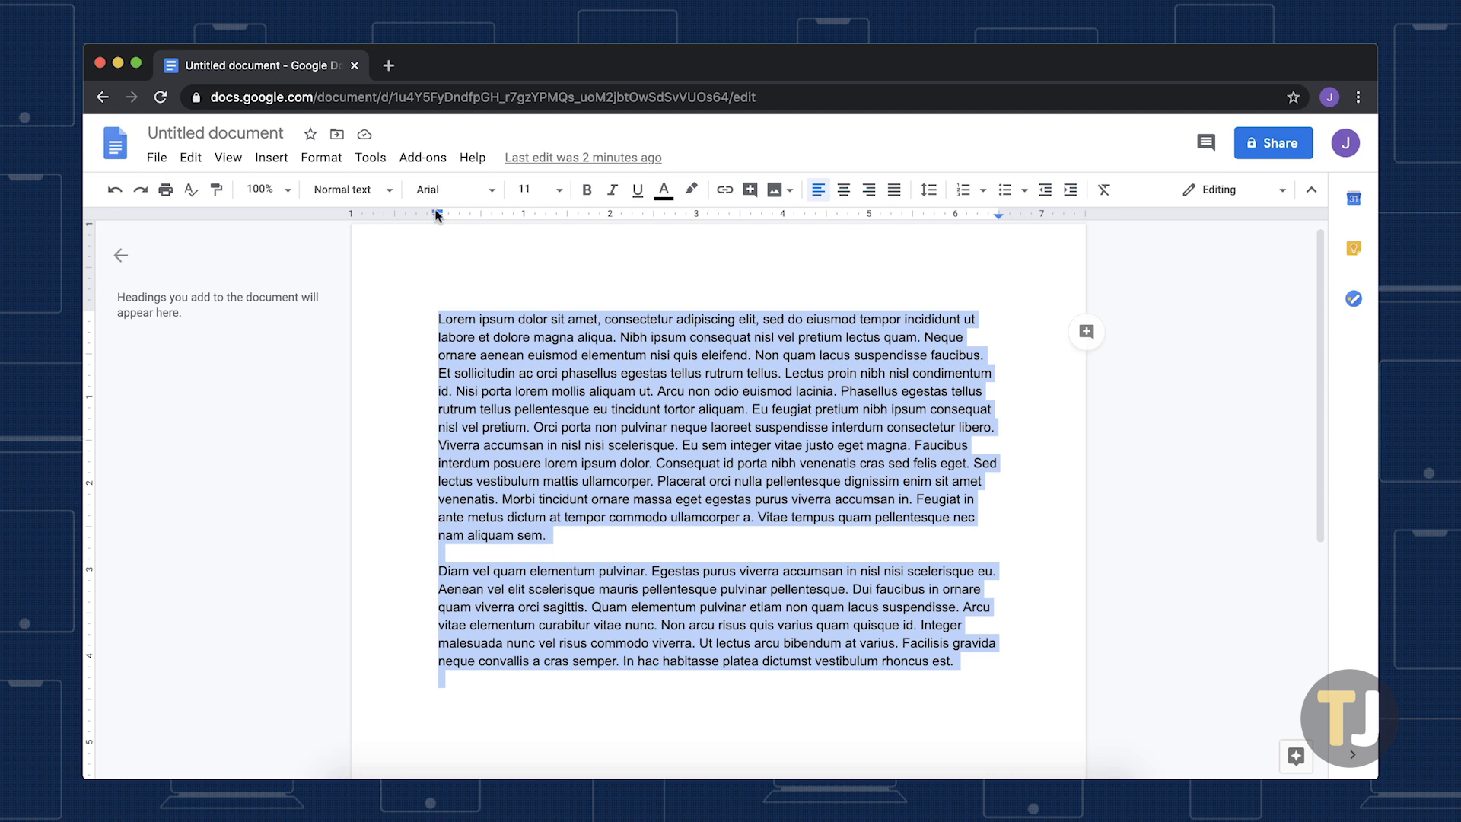
mouse_move(437, 214)
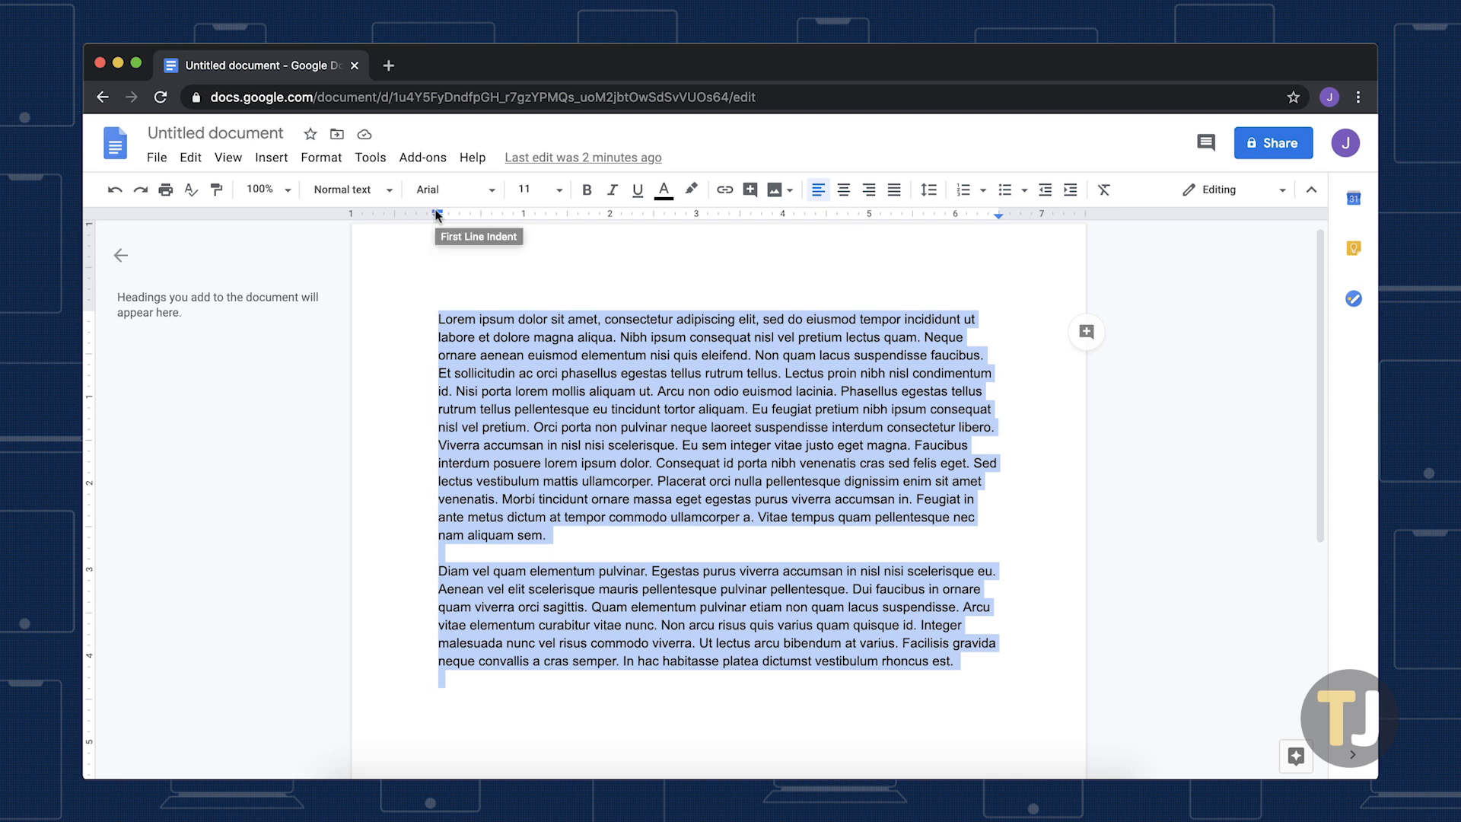
Drag the First Line Indent marker right to indent both paragraphs' first lines
drag(438, 216, 499, 216)
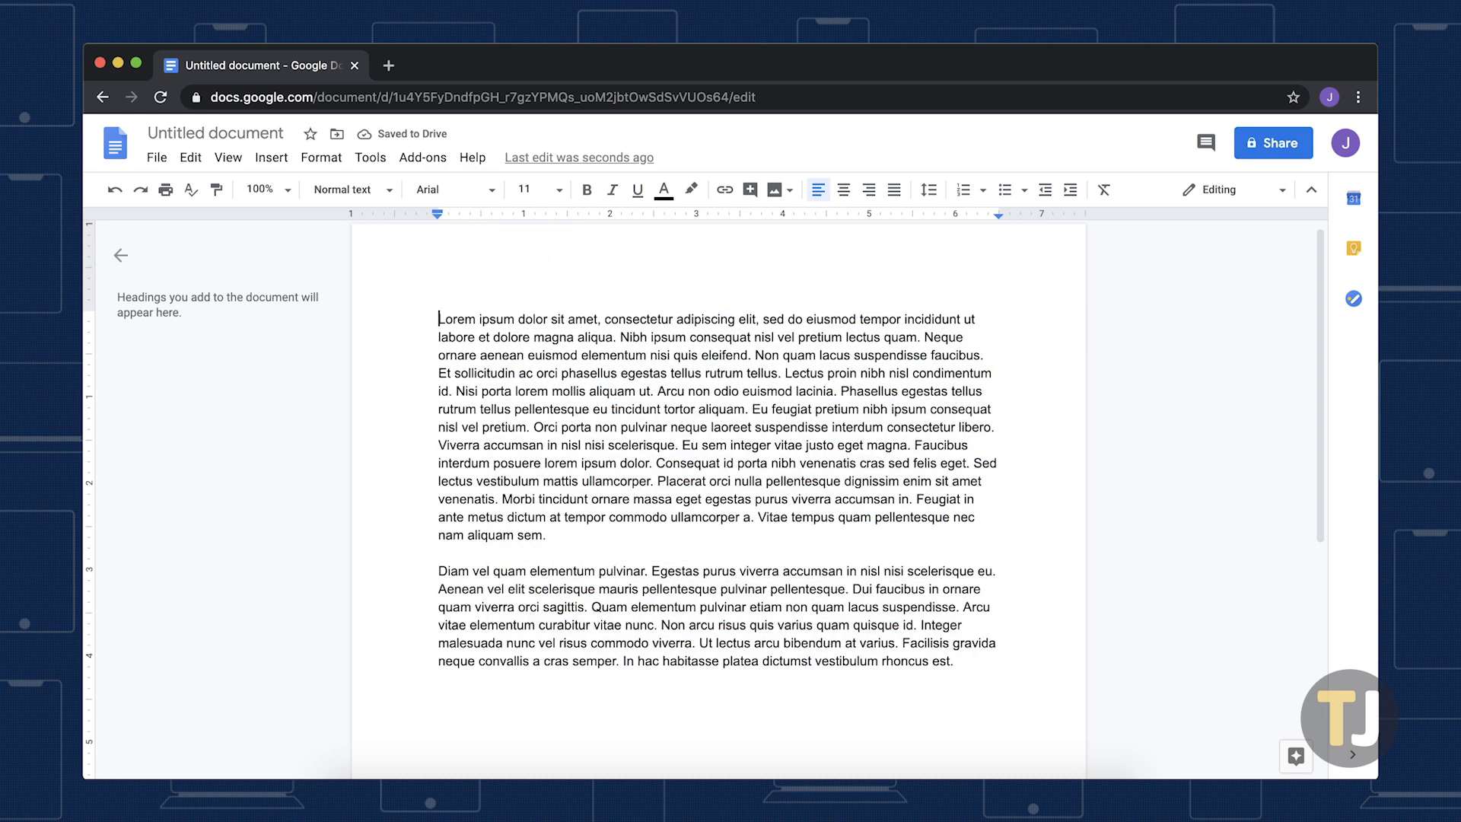
Select the first paragraph and move its Left Indent marker to about 0.56
drag(438, 318, 594, 516)
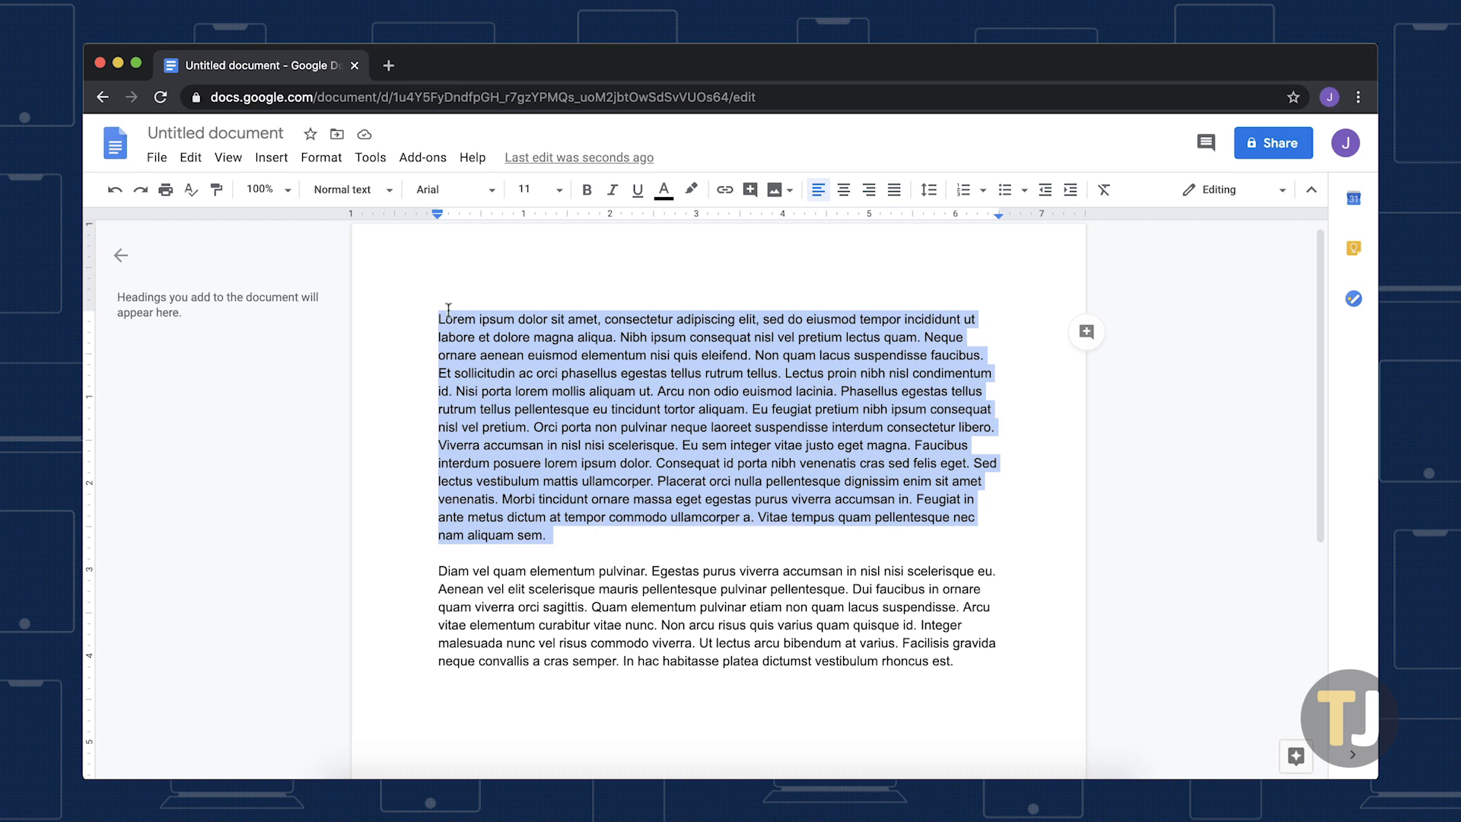
drag(437, 213, 486, 213)
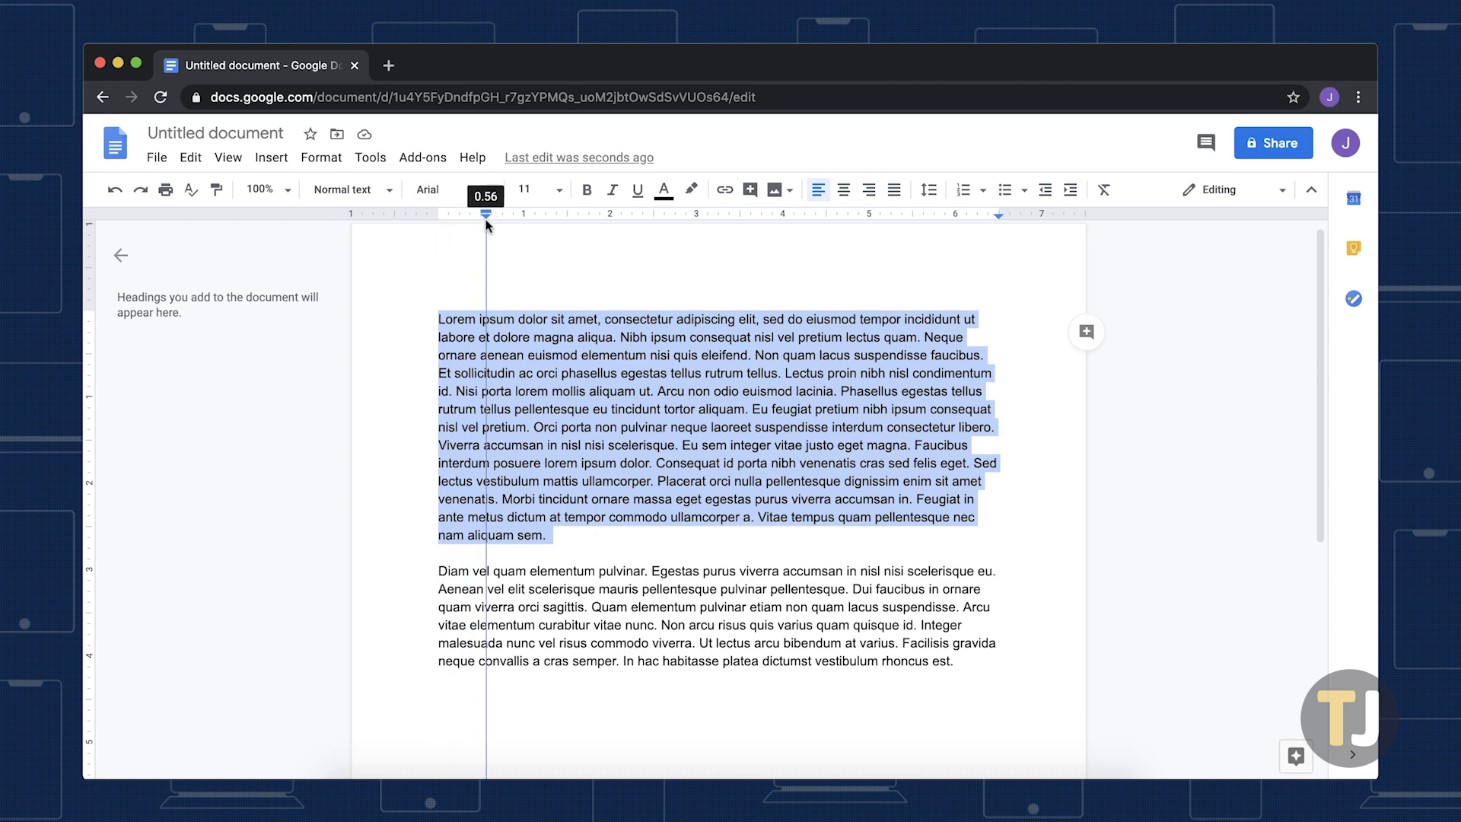